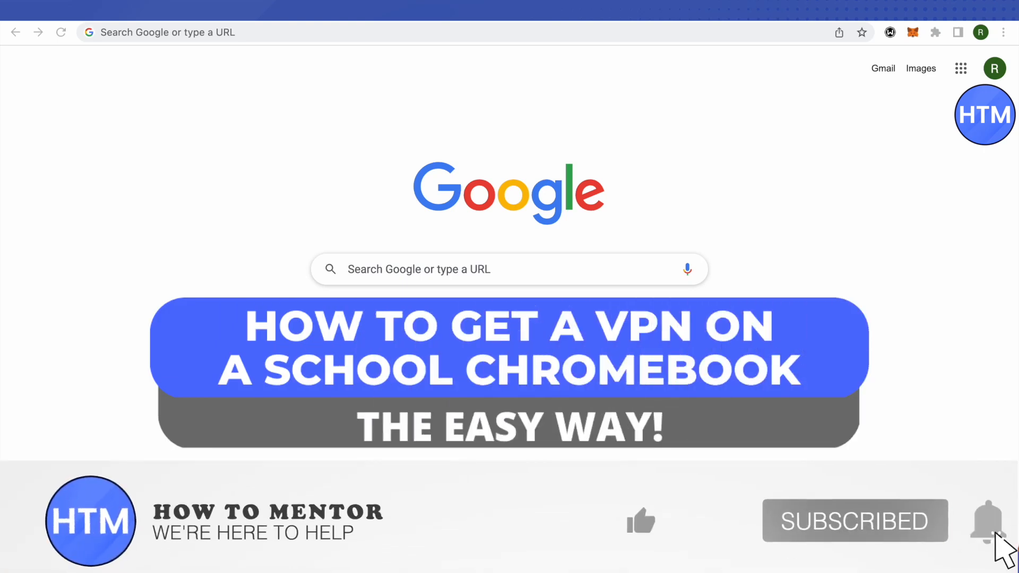
{"action": "left_click", "coordinate": [640, 520]}
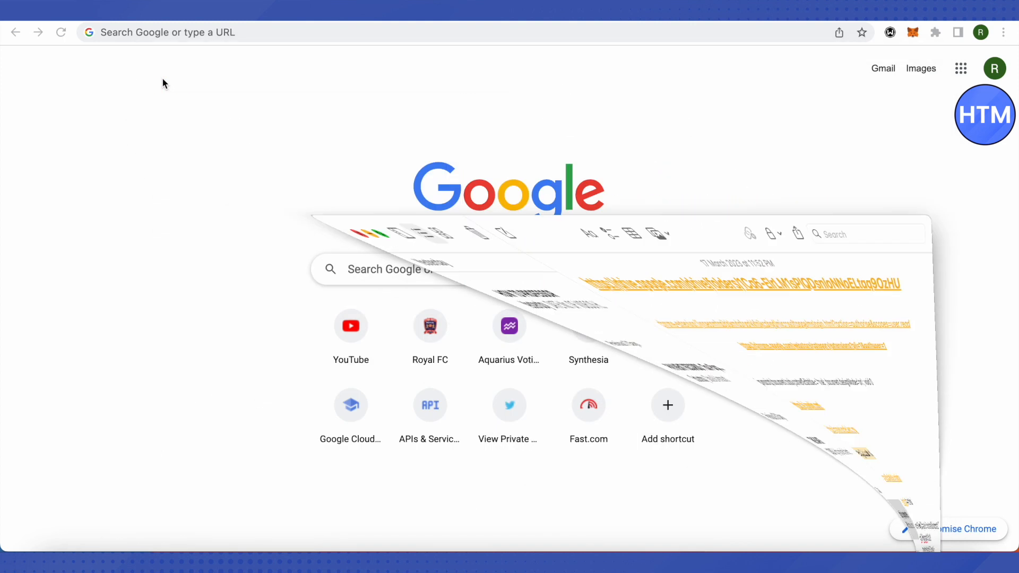
{"action": "type", "text": "https://visualmath.art/"}
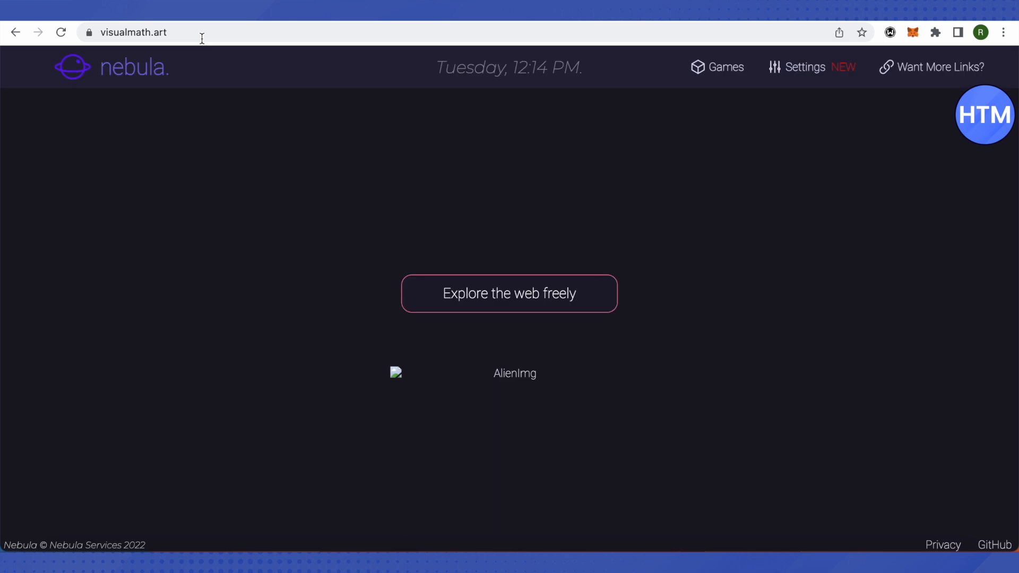
{"action": "mouse_move", "coordinate": [516, 293]}
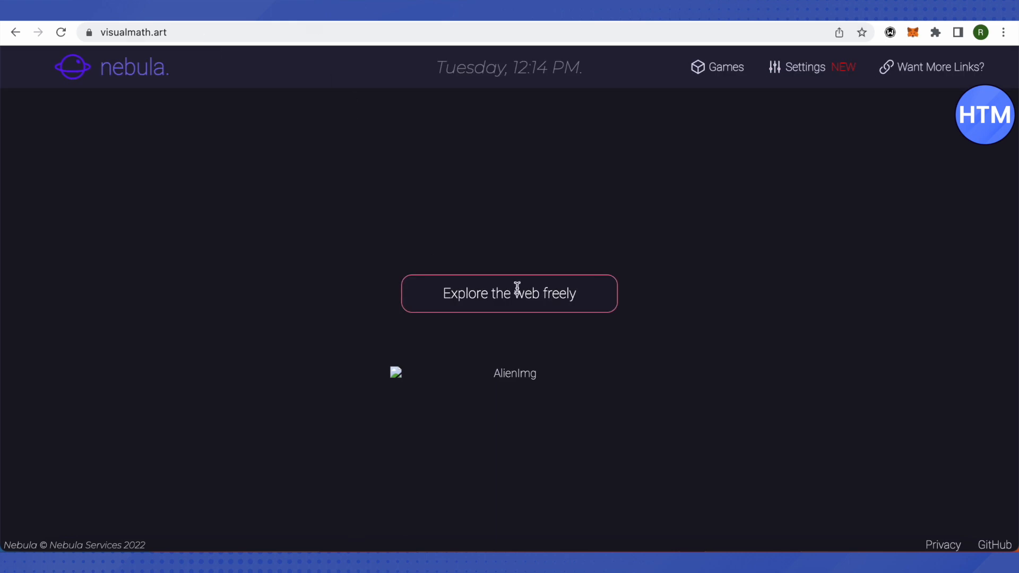
{"action": "mouse_move", "coordinate": [494, 293]}
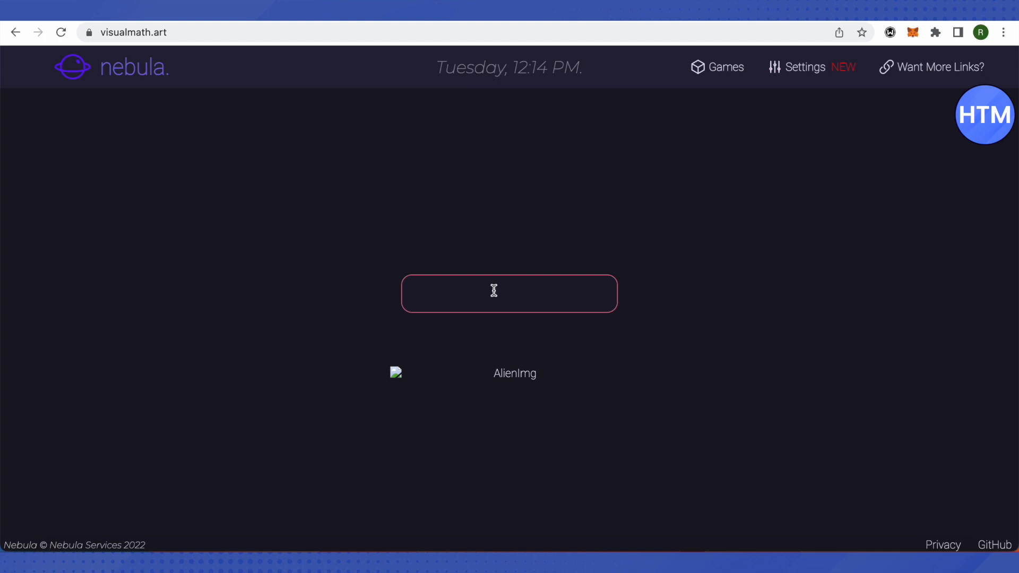
{"action": "type", "text": "ro"}
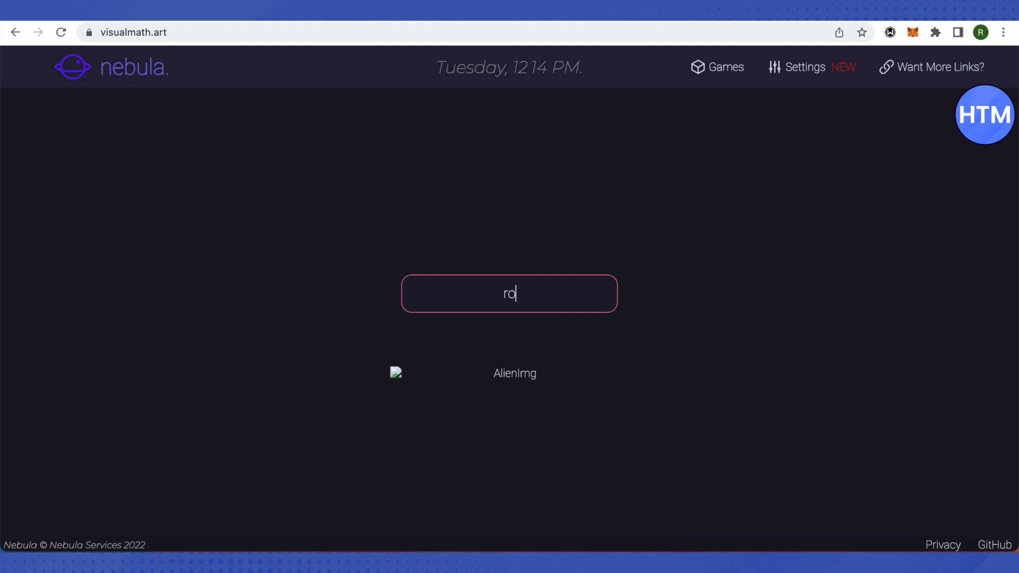
{"action": "type", "text": "blox"}
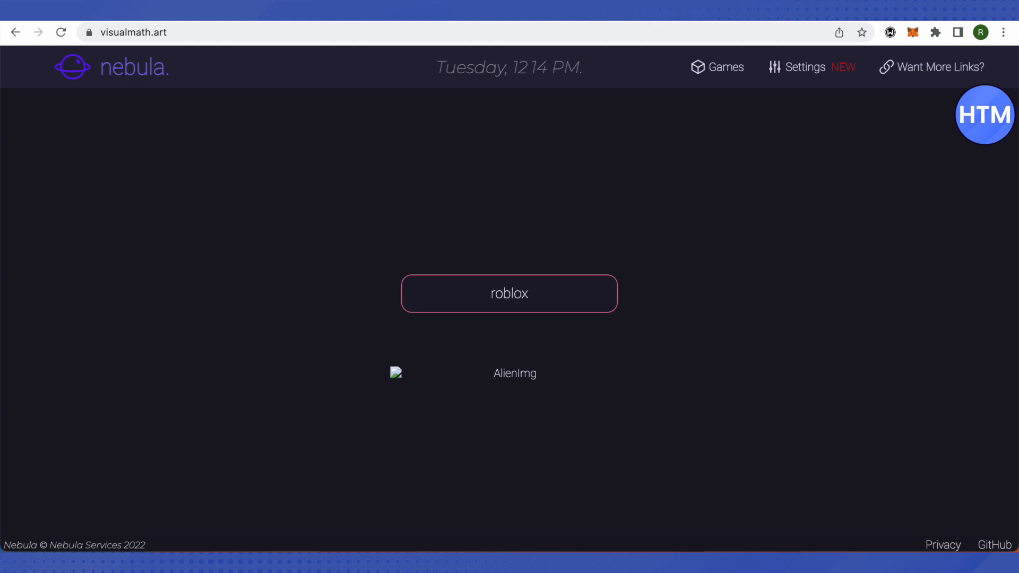
{"action": "left_click", "coordinate": [509, 293]}
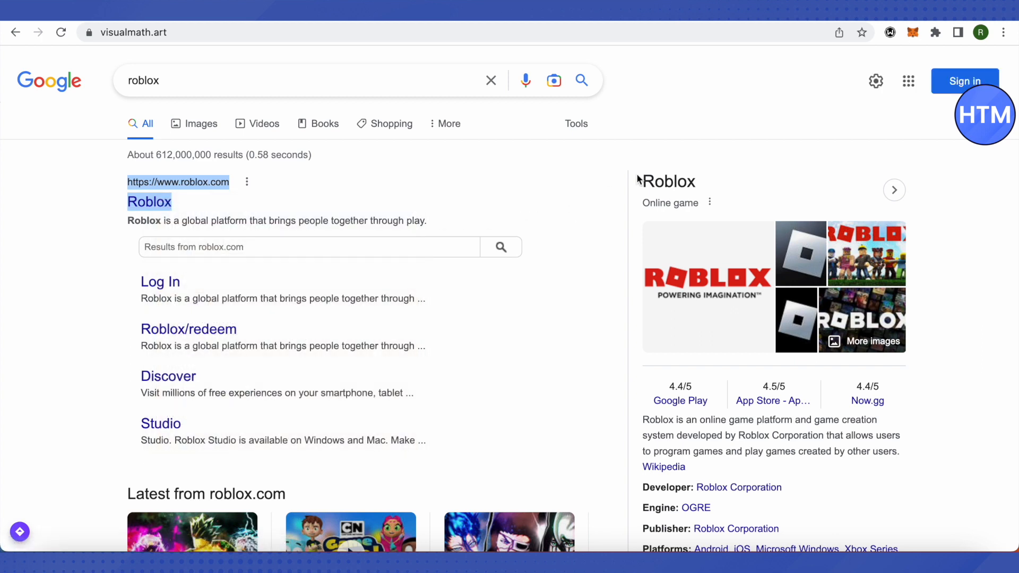
{"action": "mouse_move", "coordinate": [955, 23]}
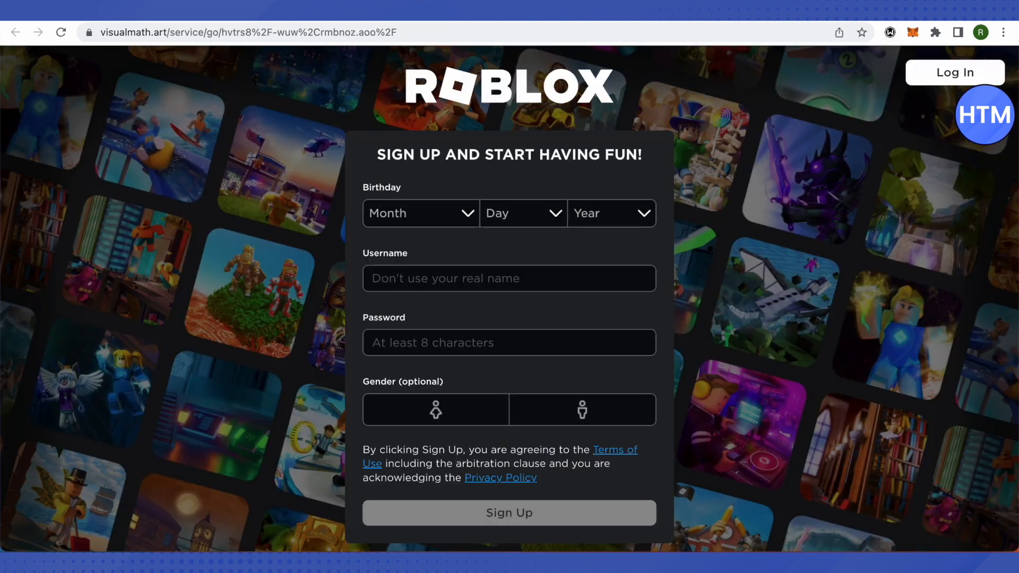
{"action": "mouse_move", "coordinate": [835, 306]}
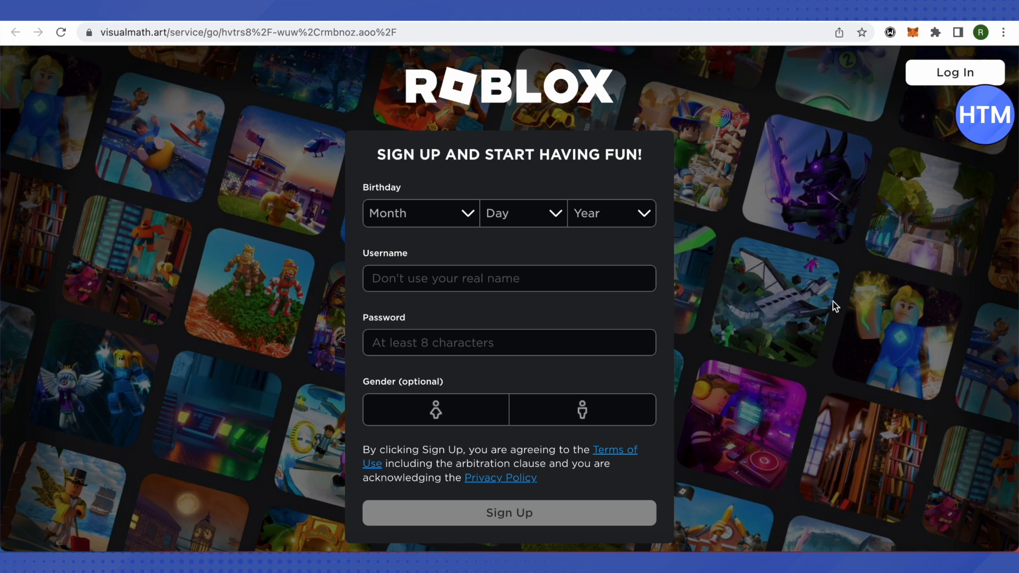
{"action": "mouse_move", "coordinate": [853, 301]}
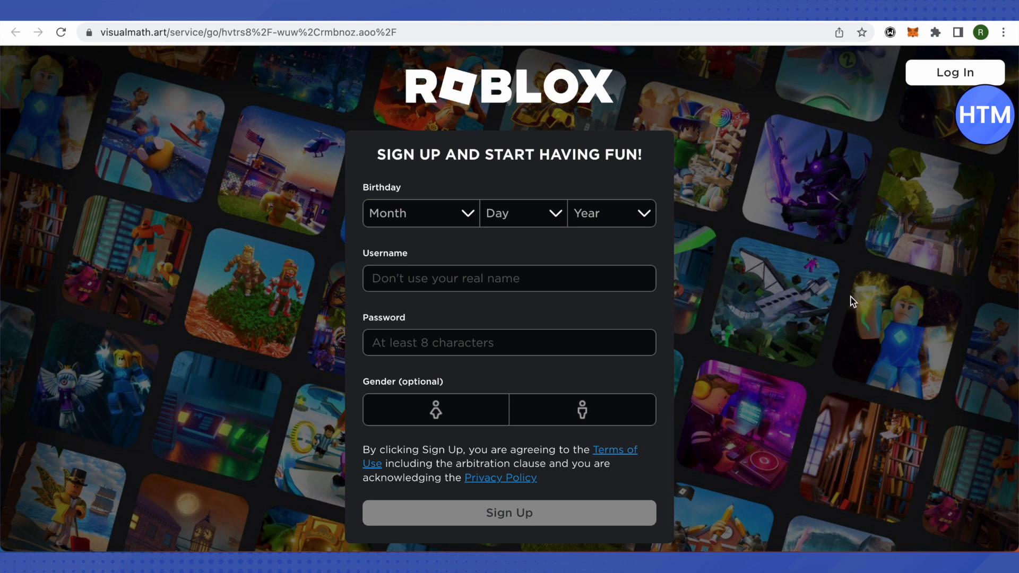
{"action": "mouse_move", "coordinate": [863, 295]}
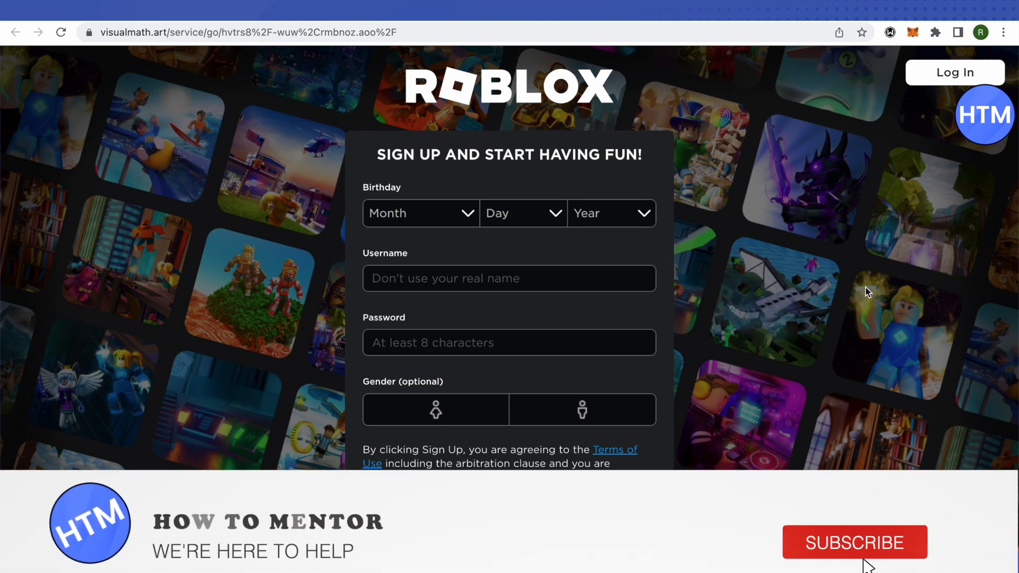
{"action": "left_click", "coordinate": [854, 542]}
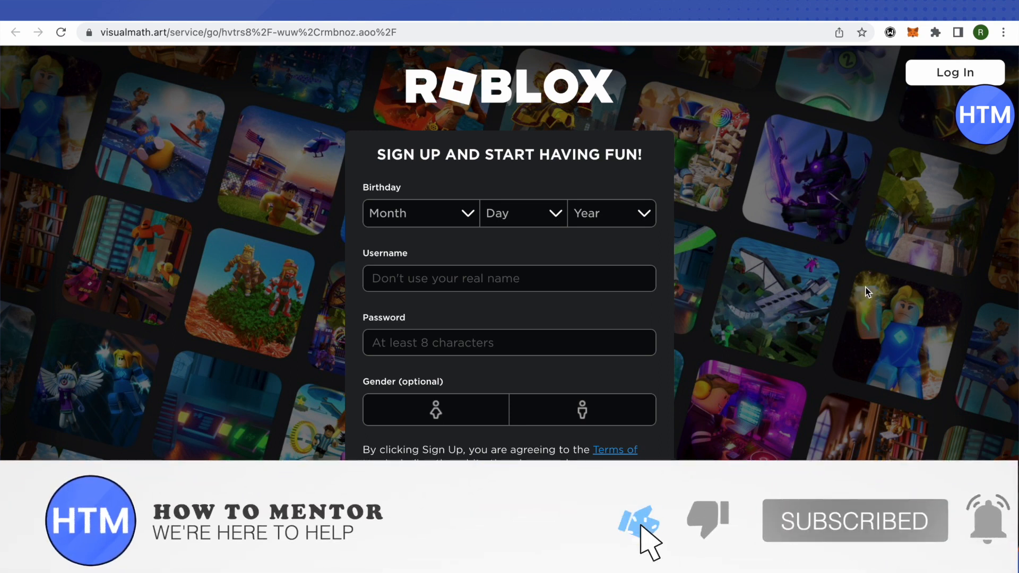